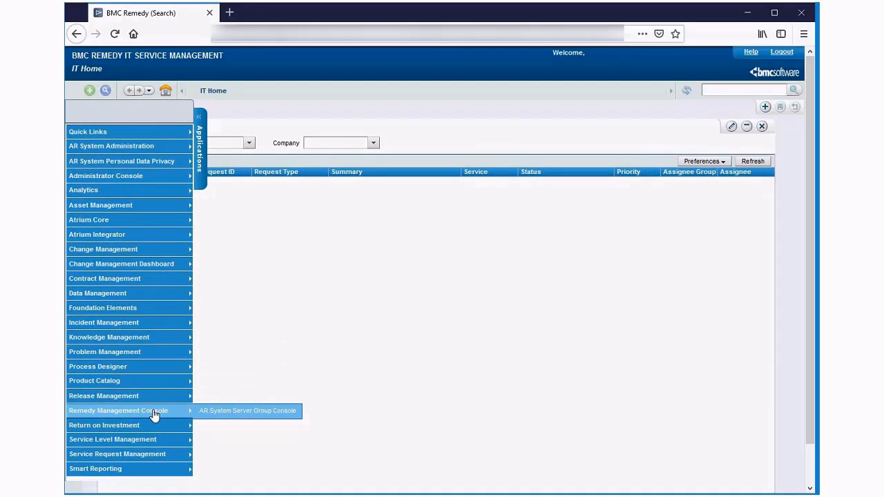
- Open the AR System Server Group Console and go to its View Logs form
click(246, 411)
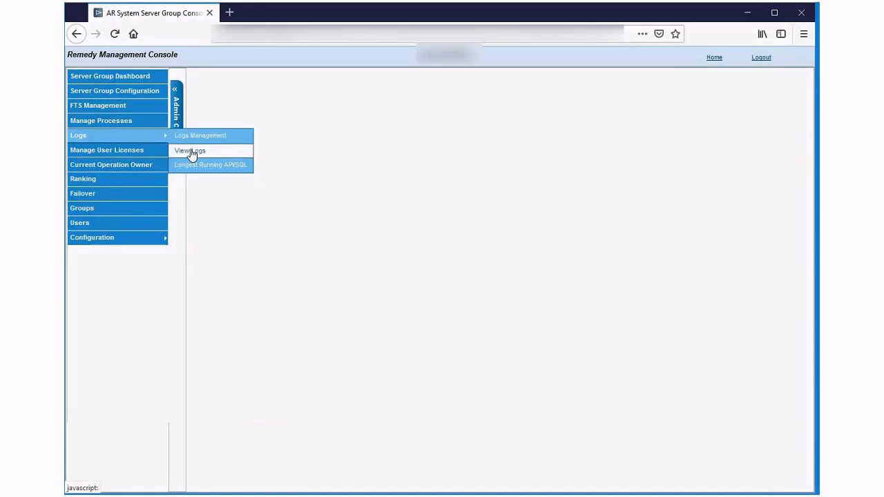
click(189, 151)
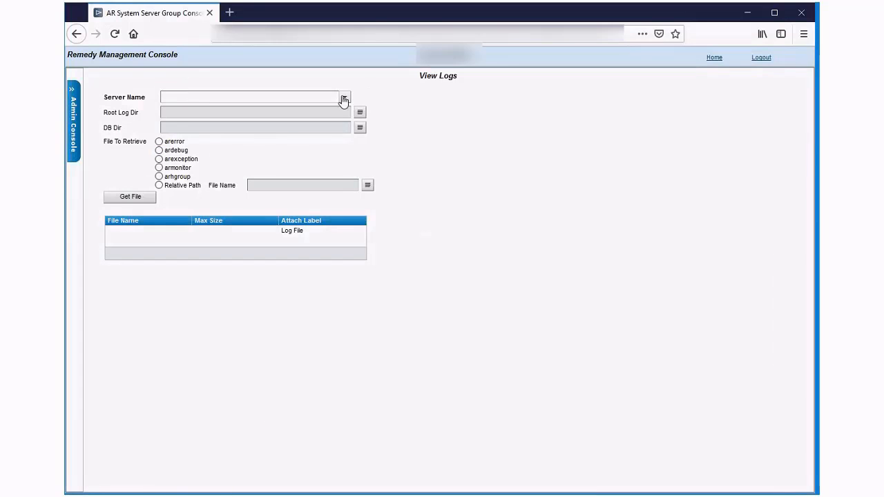
- Select server arserver01.docker, fetch its arerror.log (5 KB), and display it
click(344, 97)
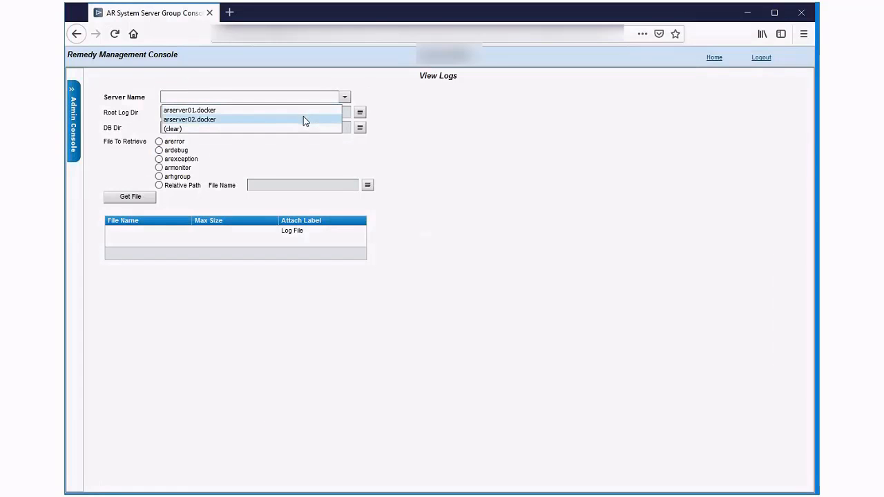
click(172, 129)
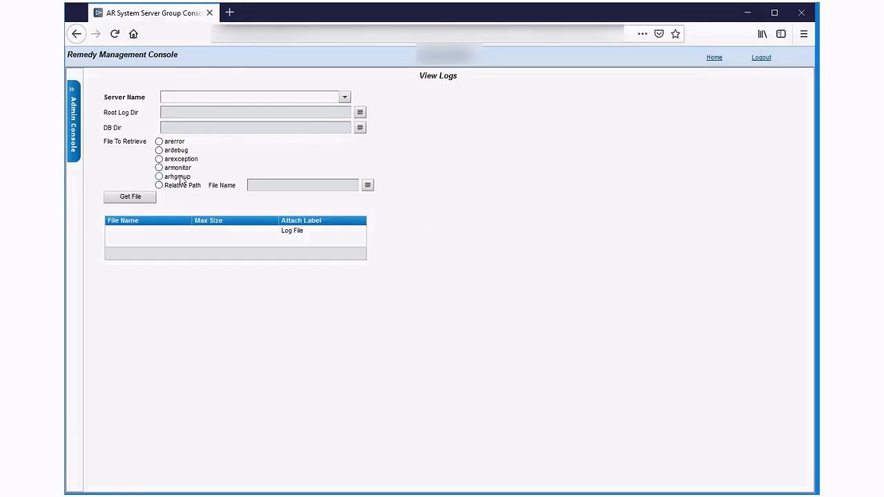
click(343, 97)
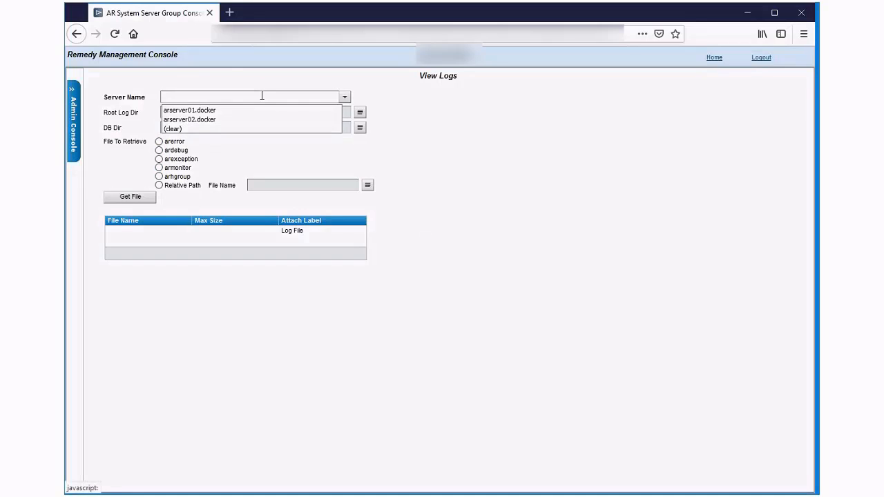
click(189, 110)
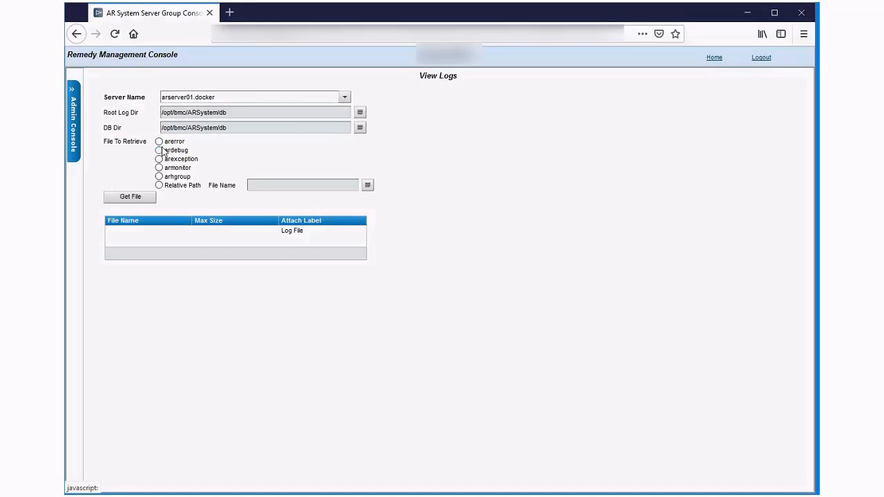
click(159, 141)
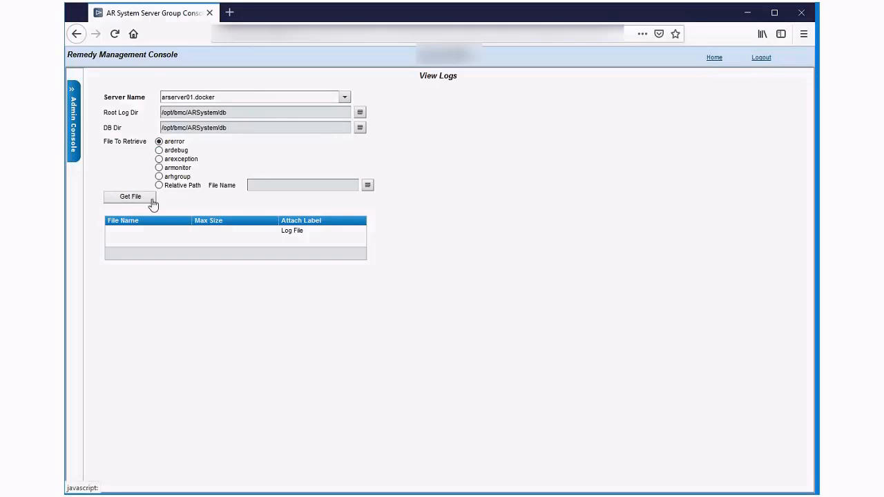
click(130, 196)
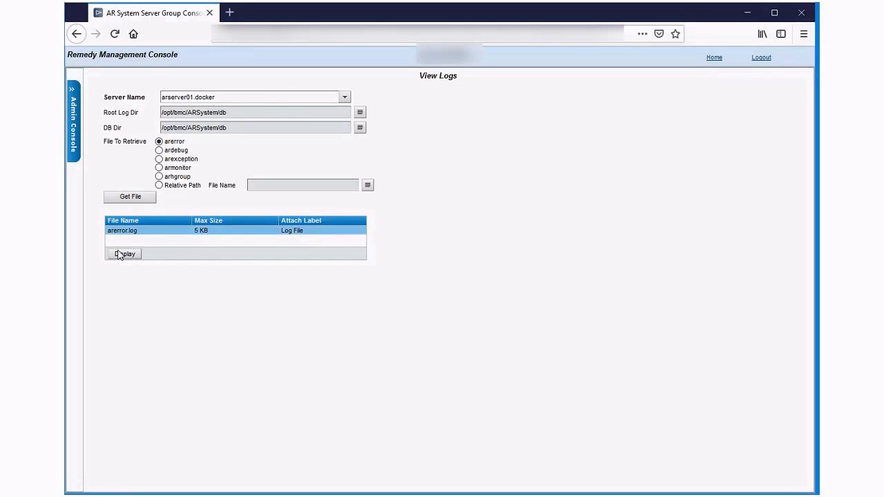
click(124, 254)
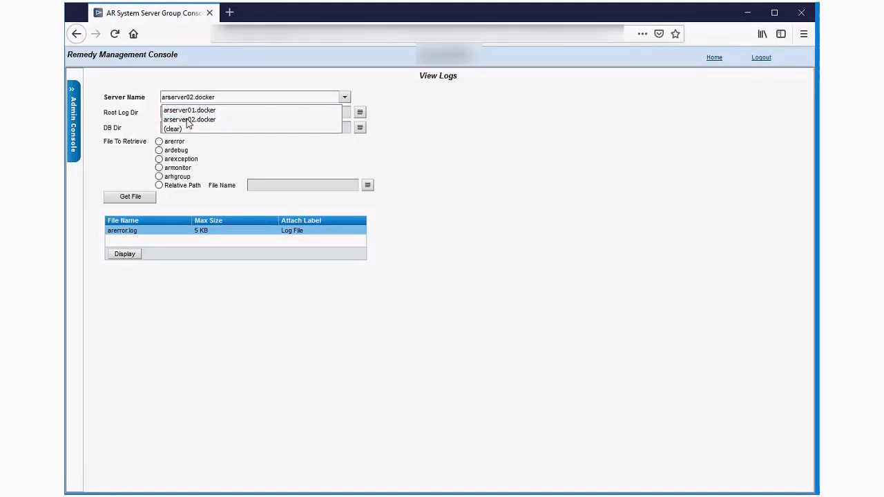
- Fetch and read armonitor.log (30 KB) from arserver02.docker, then close the log window
click(189, 118)
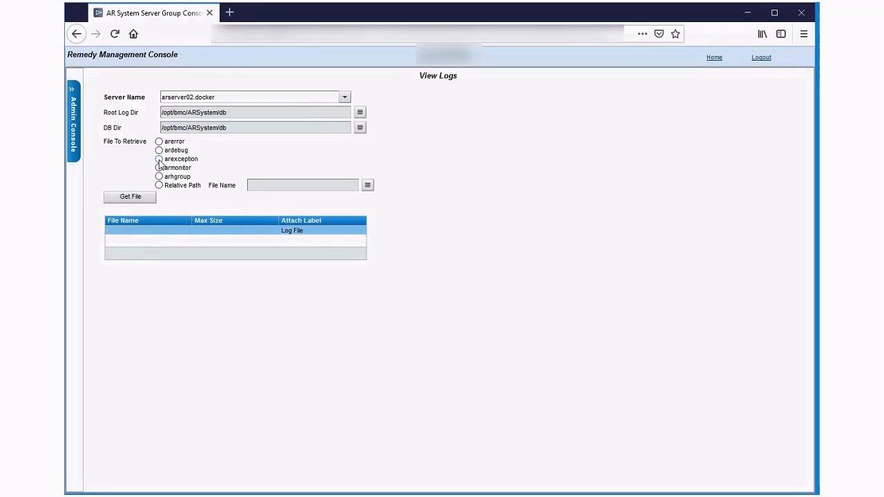
click(159, 168)
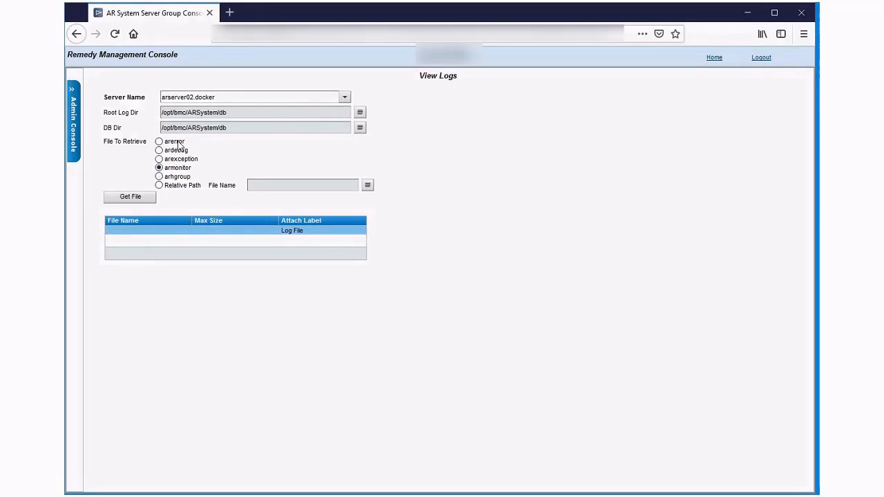
click(130, 196)
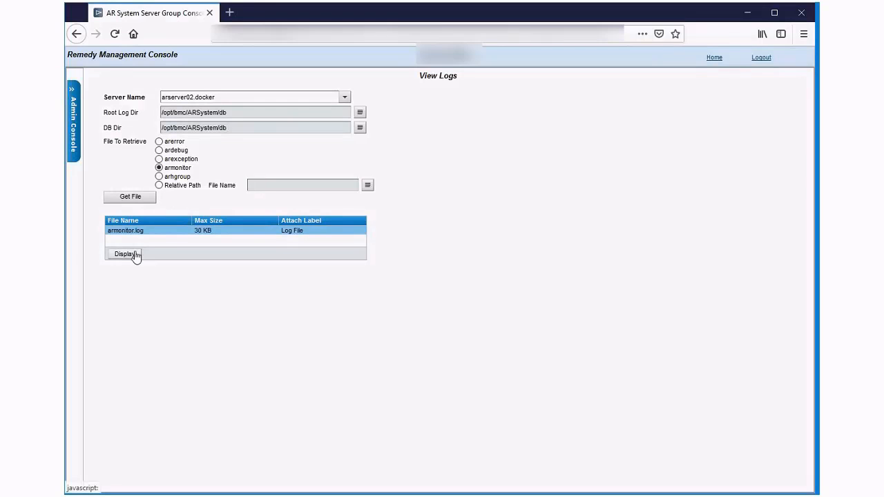
click(124, 254)
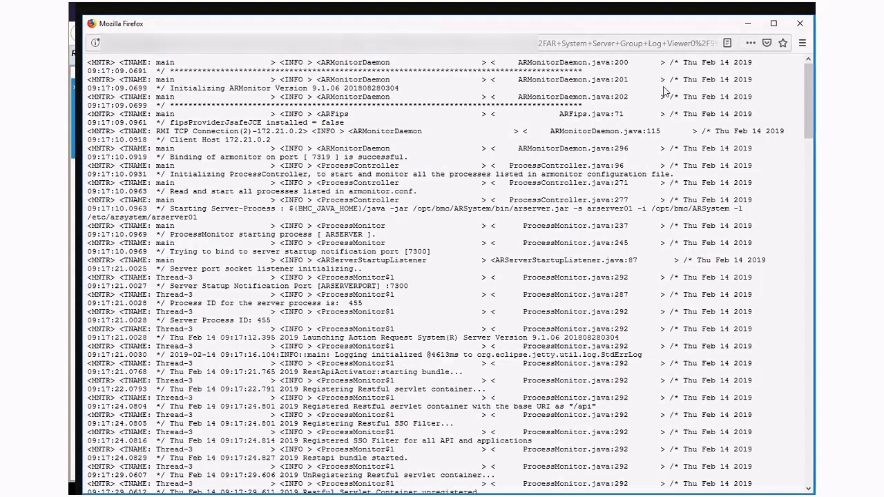
scroll(down, 3)
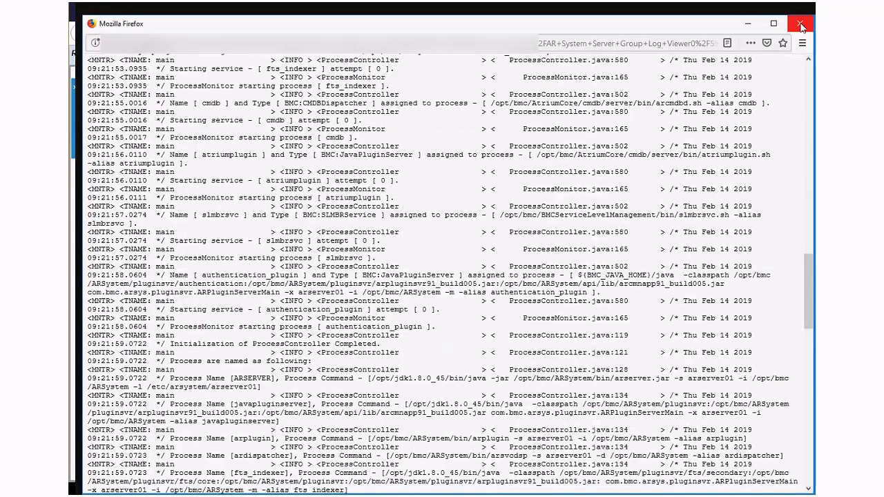
click(800, 23)
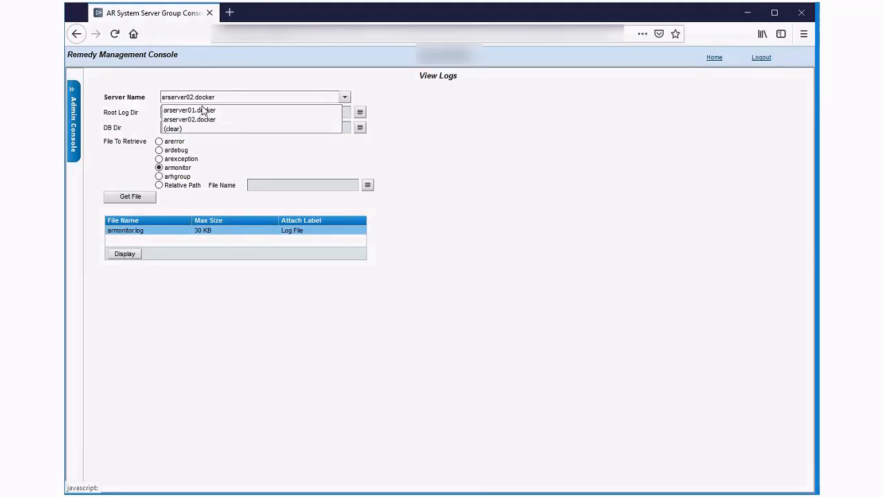
- On arserver01.docker, request file name 'arapi.log', fetch it (4383 KB), and display it
click(189, 111)
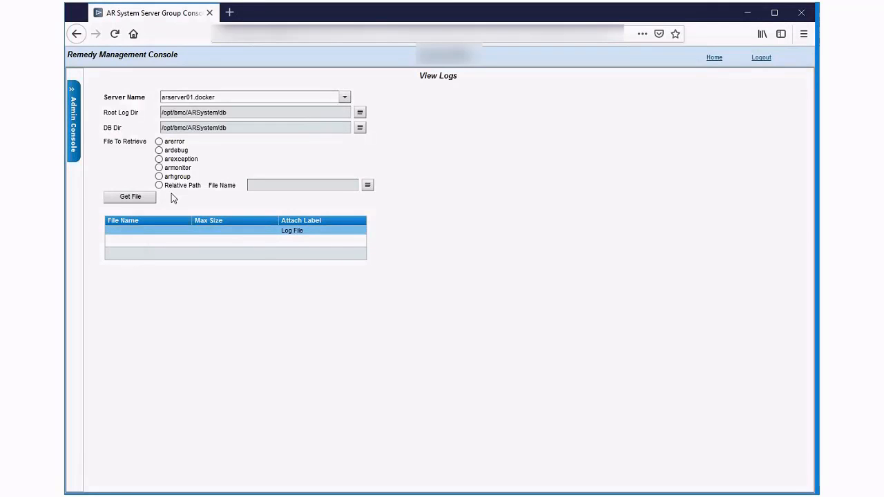
click(159, 185)
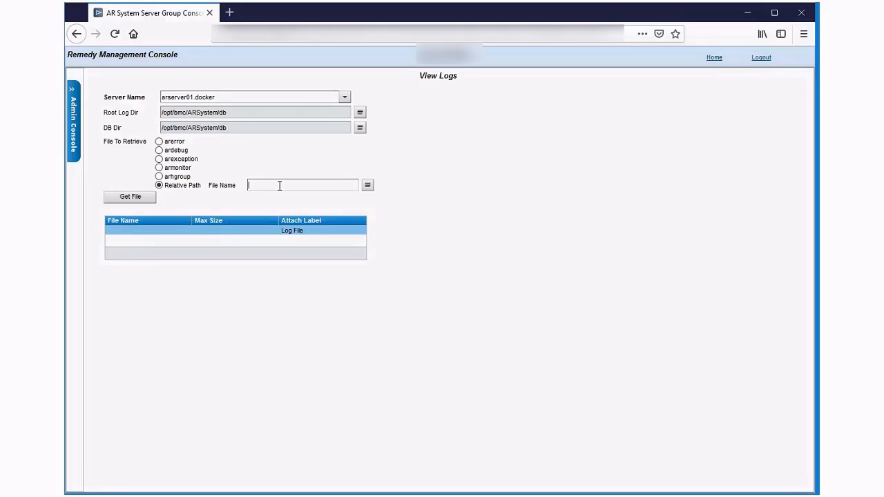
text(arapi)
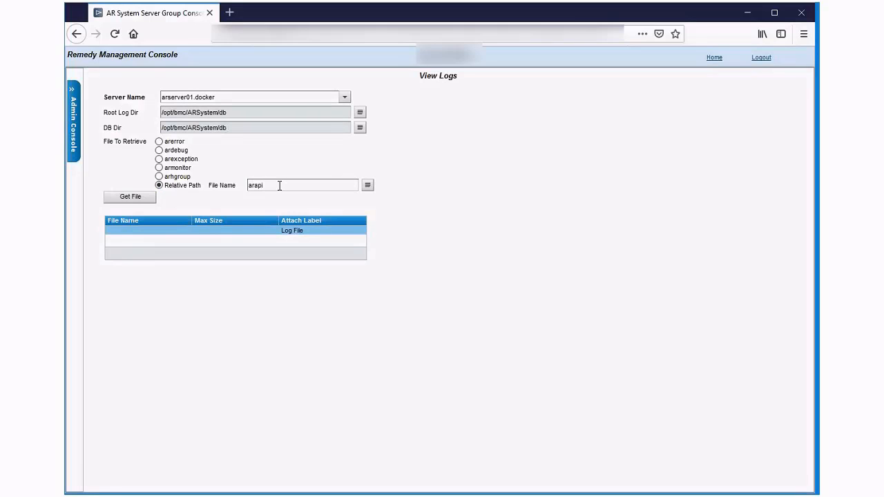
text(.log)
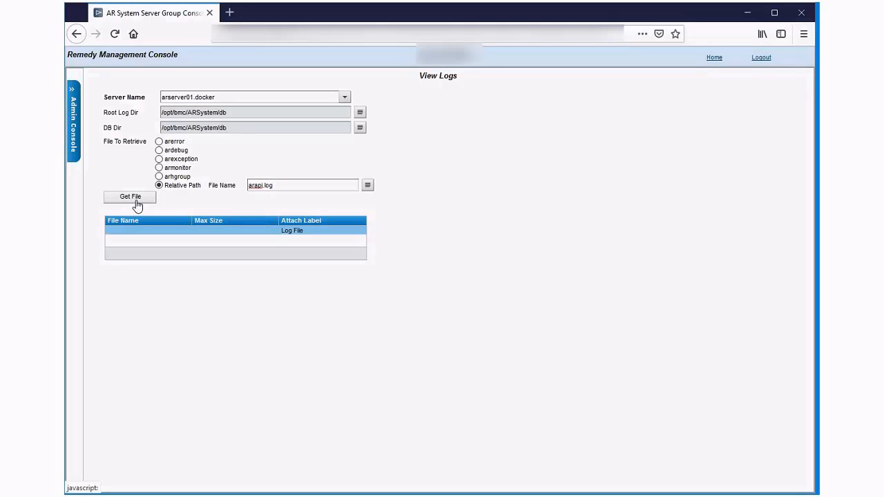
click(129, 196)
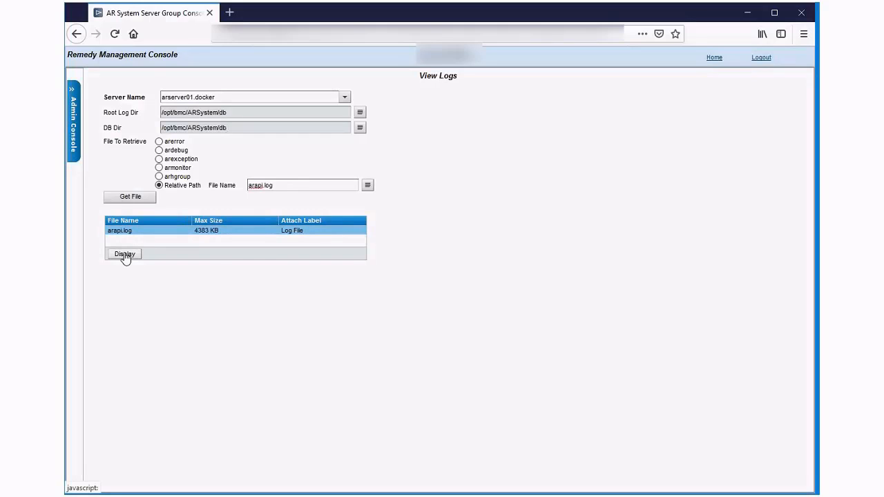
click(125, 253)
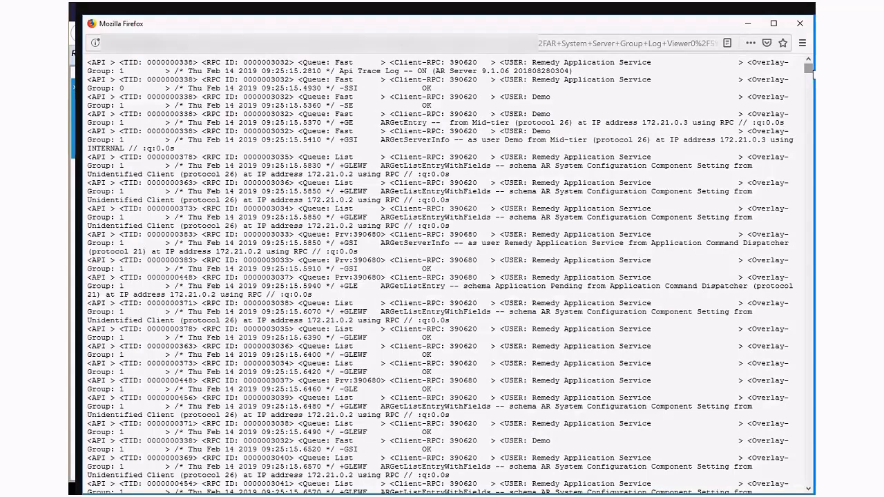
- Find 'ERR' in arapi.log, highlight the AR Error relative-path entry, and close the viewer
key(ctrl+f)
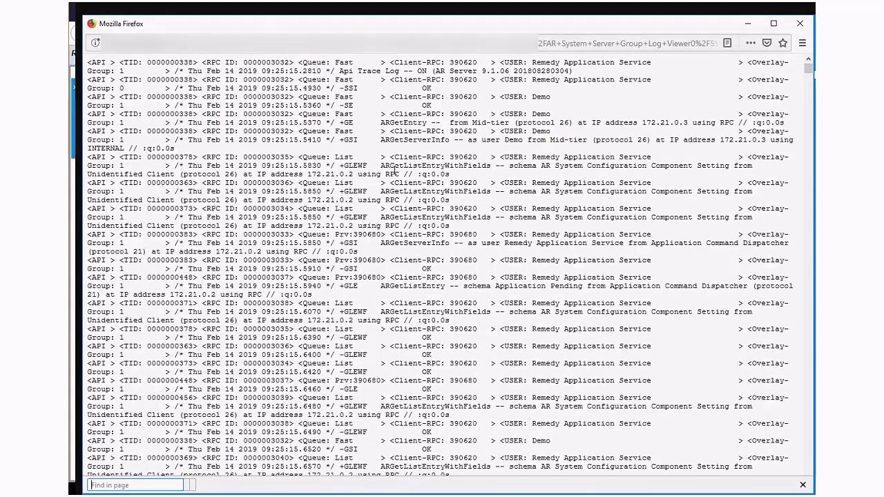
text(E)
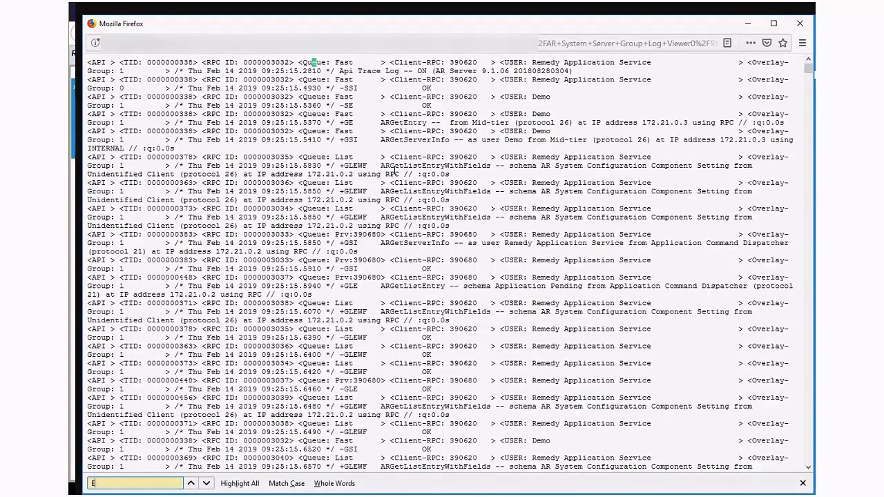
text(RR)
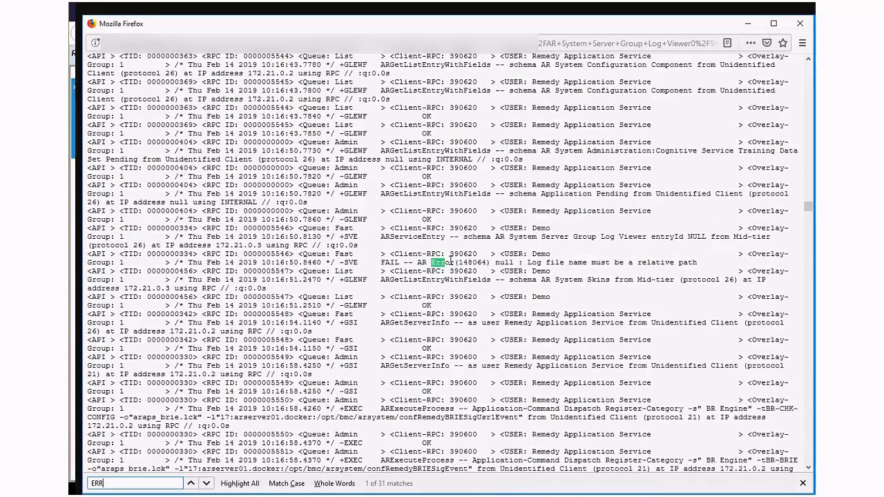
click(205, 483)
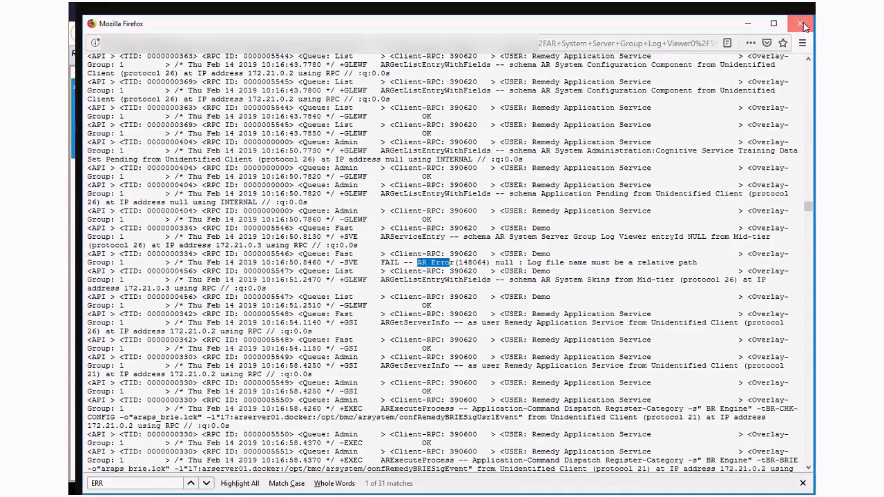
click(803, 23)
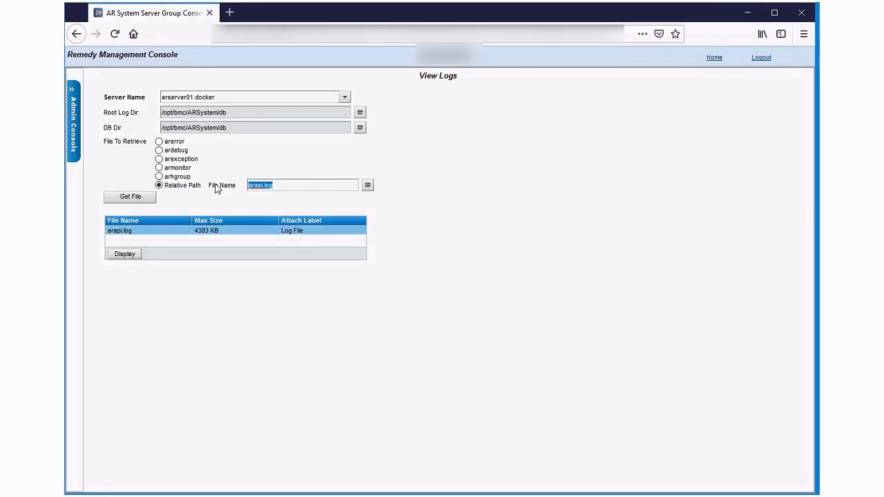
- Request '/etc/hosts' as the file name and dismiss the ARERR 148064 relative-path error
text(/etc/)
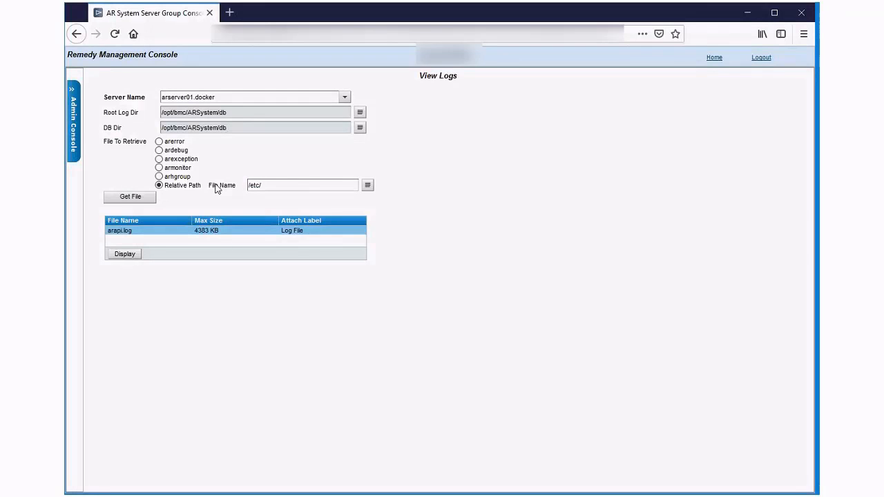
text(hsot)
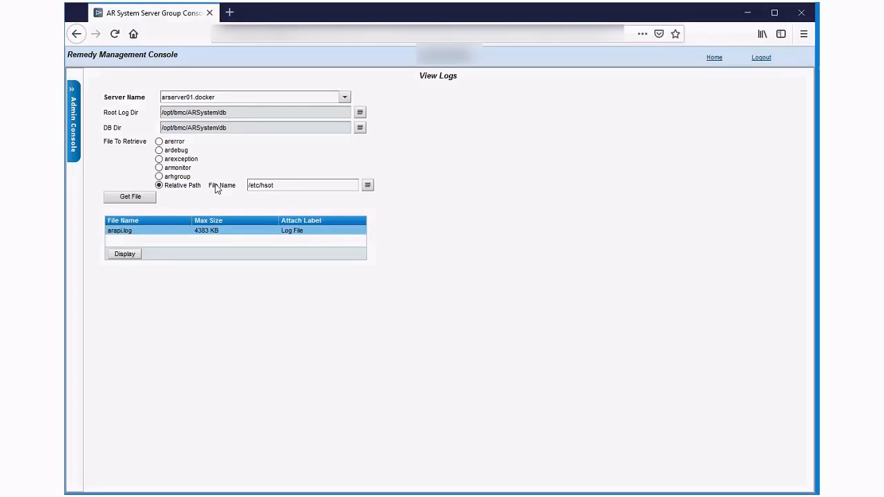
text(/etc/hosts)
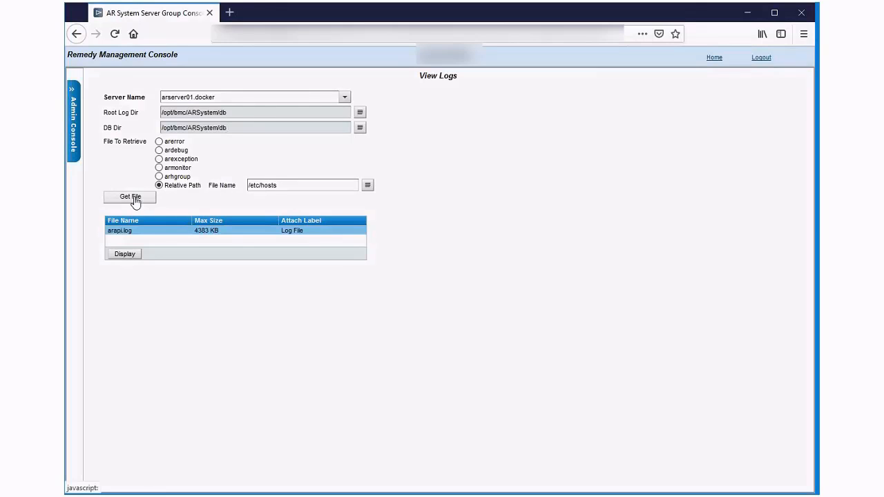
click(130, 197)
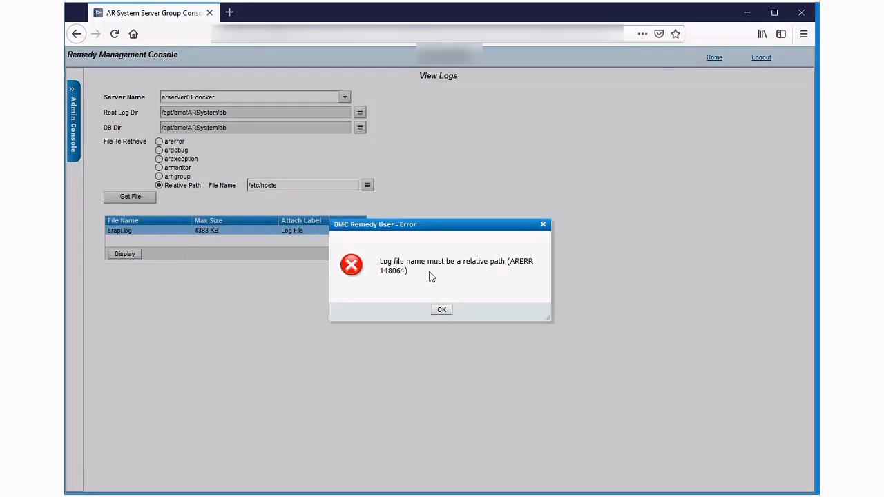
click(441, 309)
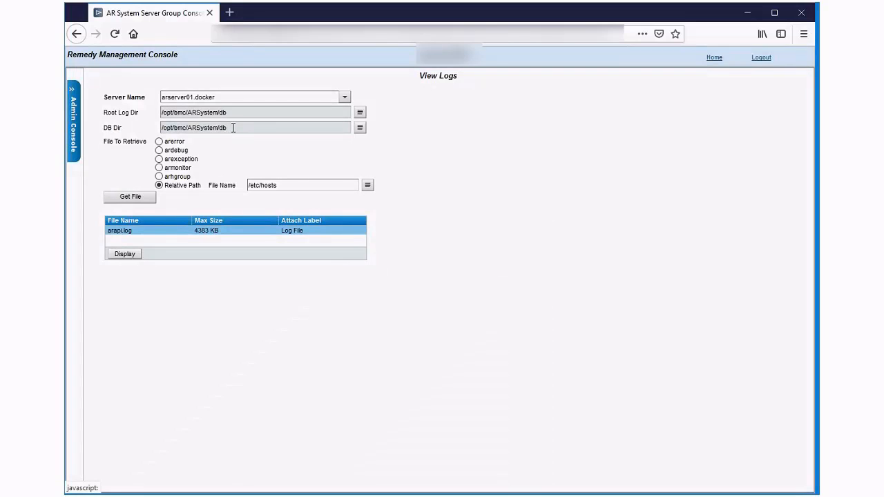
mouse_move(250, 142)
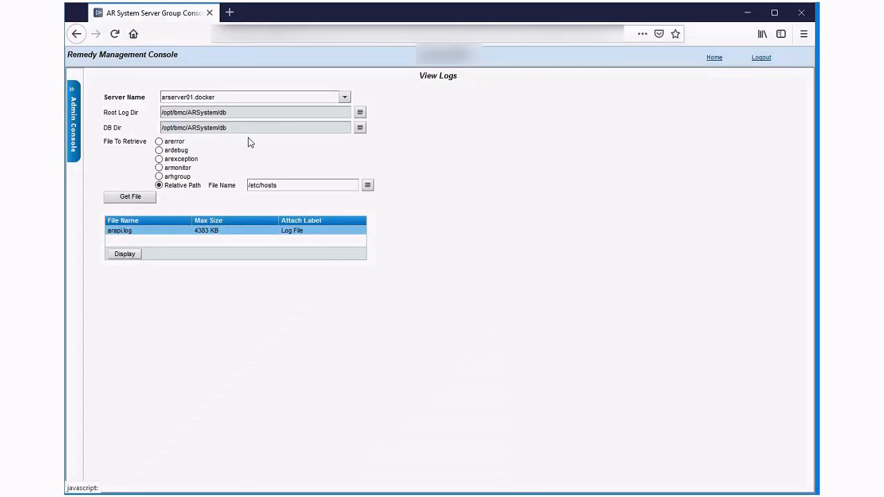